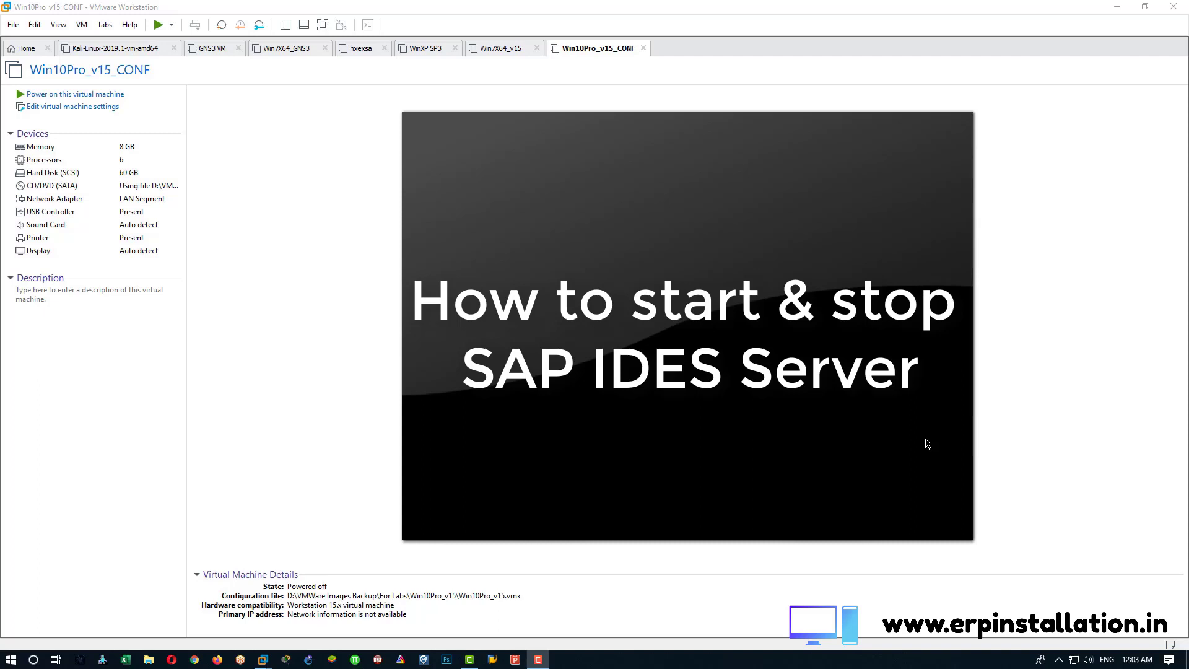
pyautogui.moveTo(723, 426)
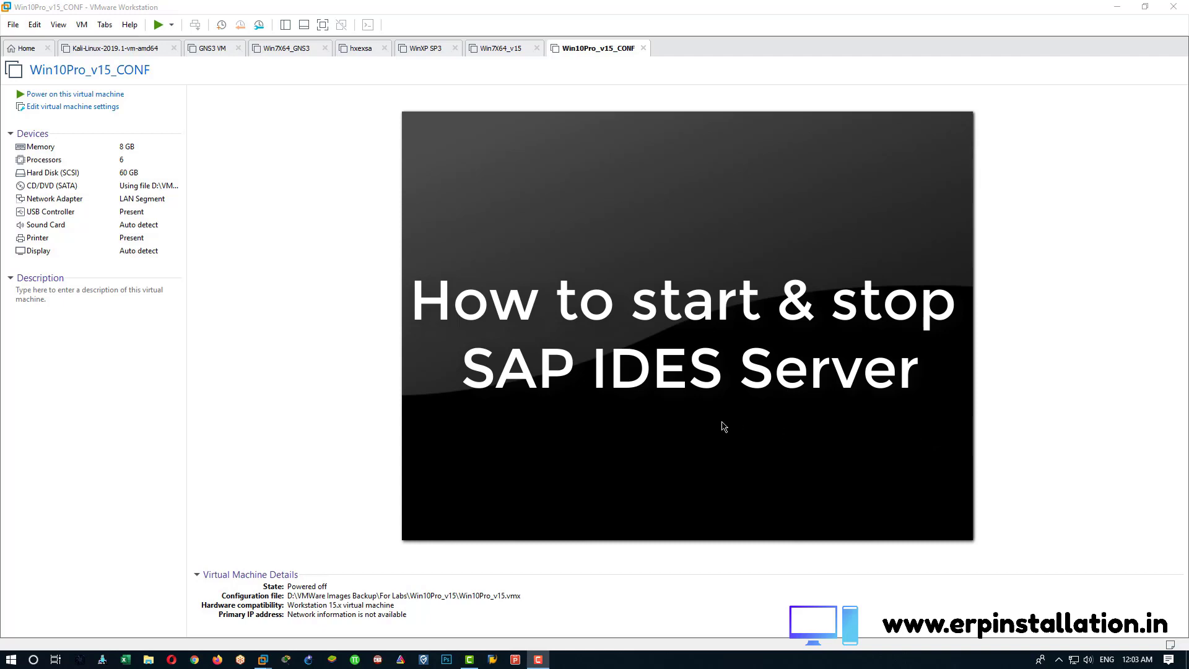
pyautogui.moveTo(280, 219)
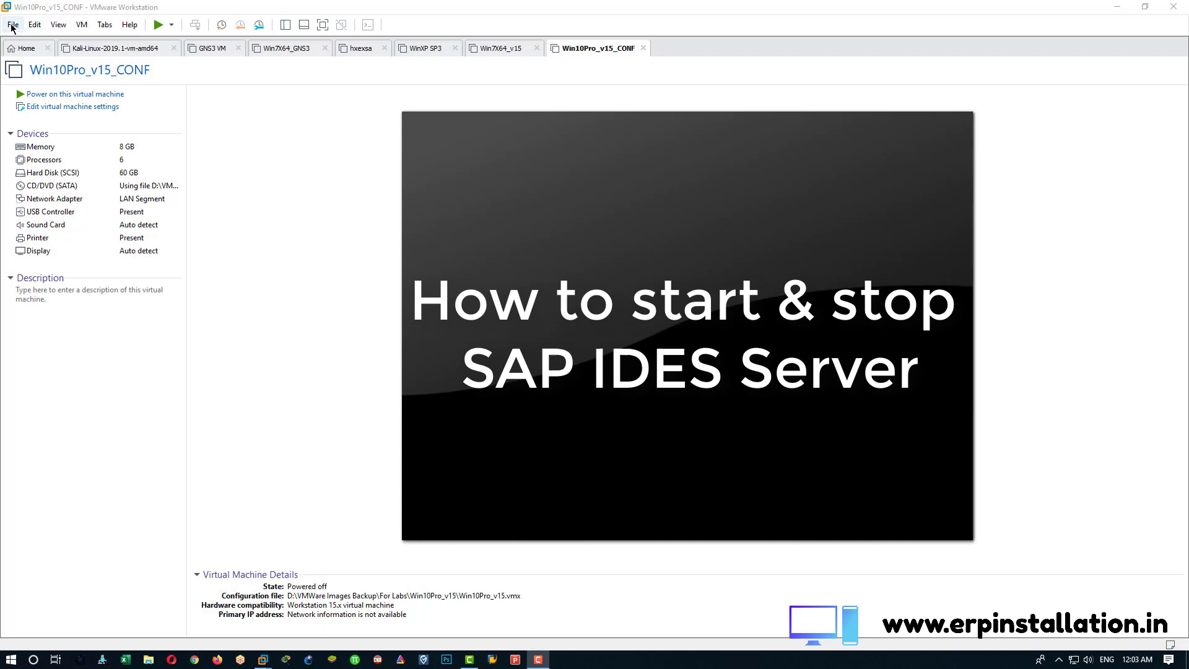
# Open SAP ECC6 EHP8.vmx from the SAP ECC6 EHP8 folder via File > Open
pyautogui.click(12, 24)
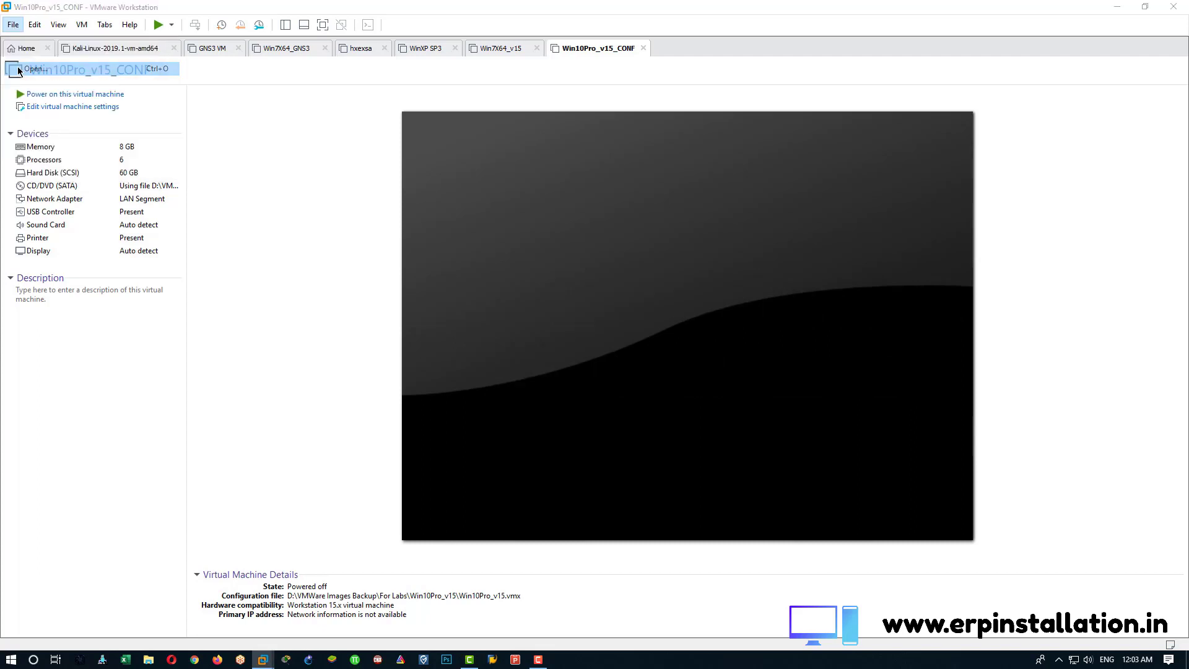
pyautogui.click(36, 69)
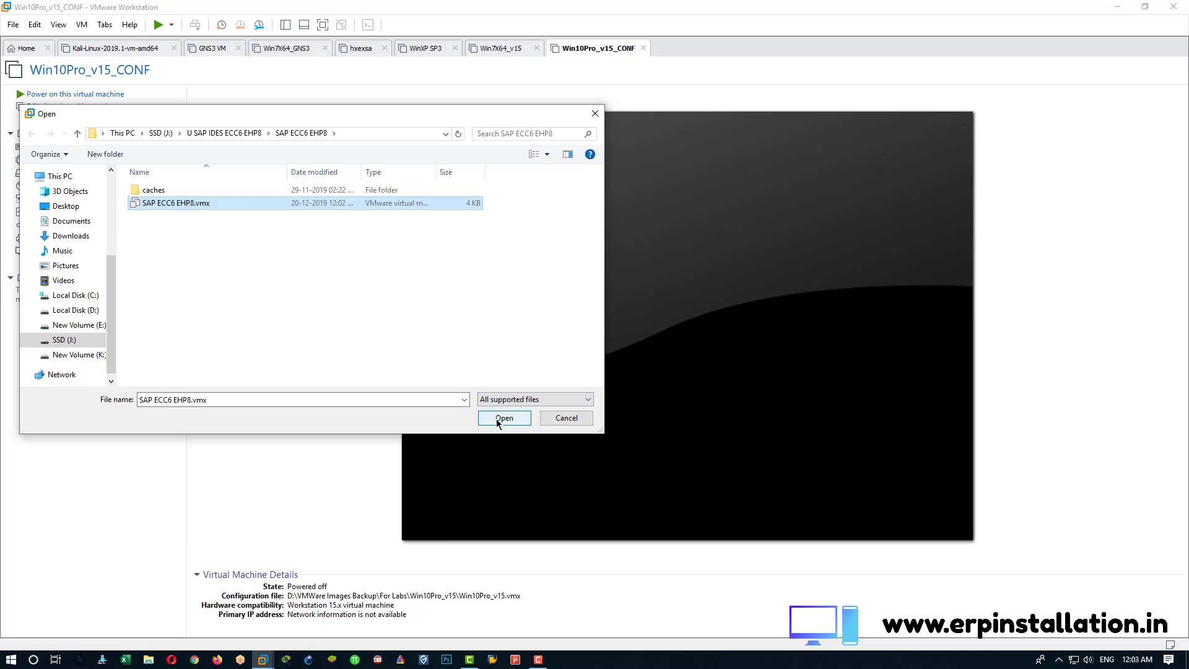
pyautogui.click(503, 418)
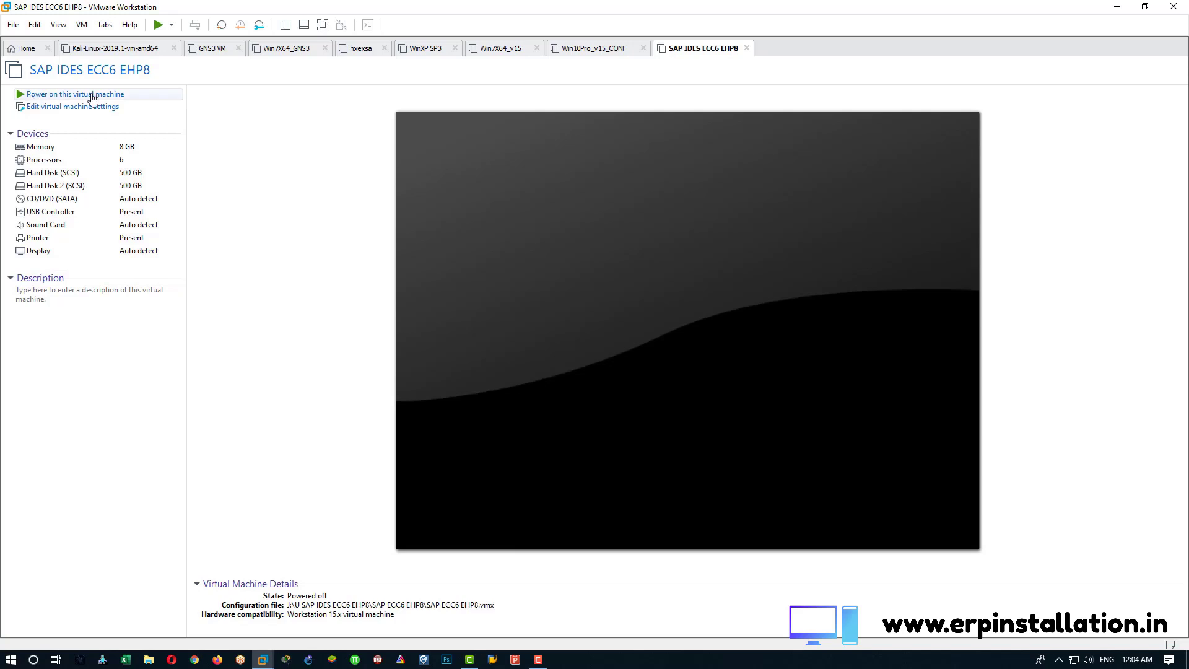
pyautogui.moveTo(38, 98)
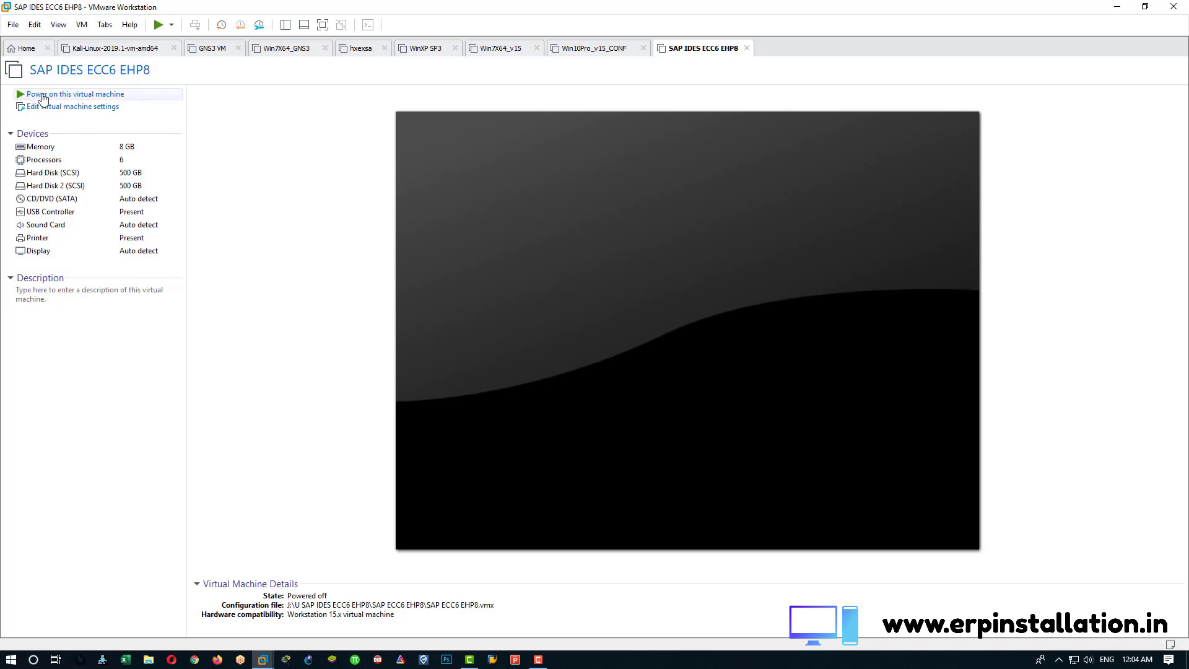
# Power on the SAP IDES ECC6 EHP8 virtual machine and wait for the lock screen
pyautogui.click(74, 94)
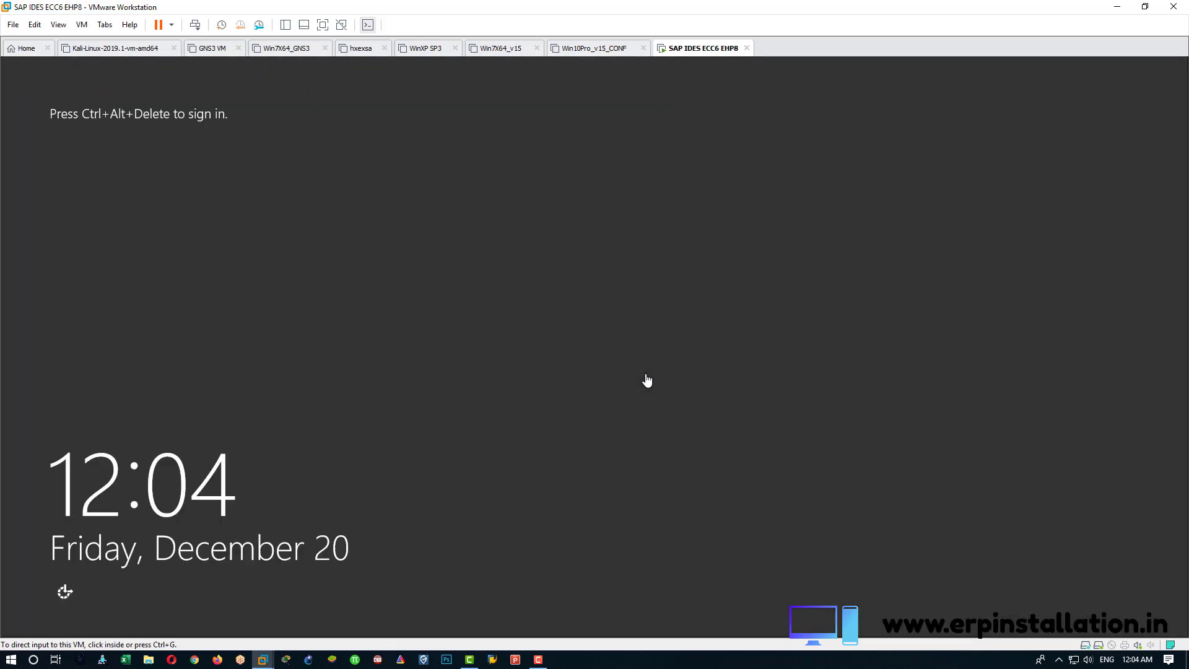
pyautogui.moveTo(405, 521)
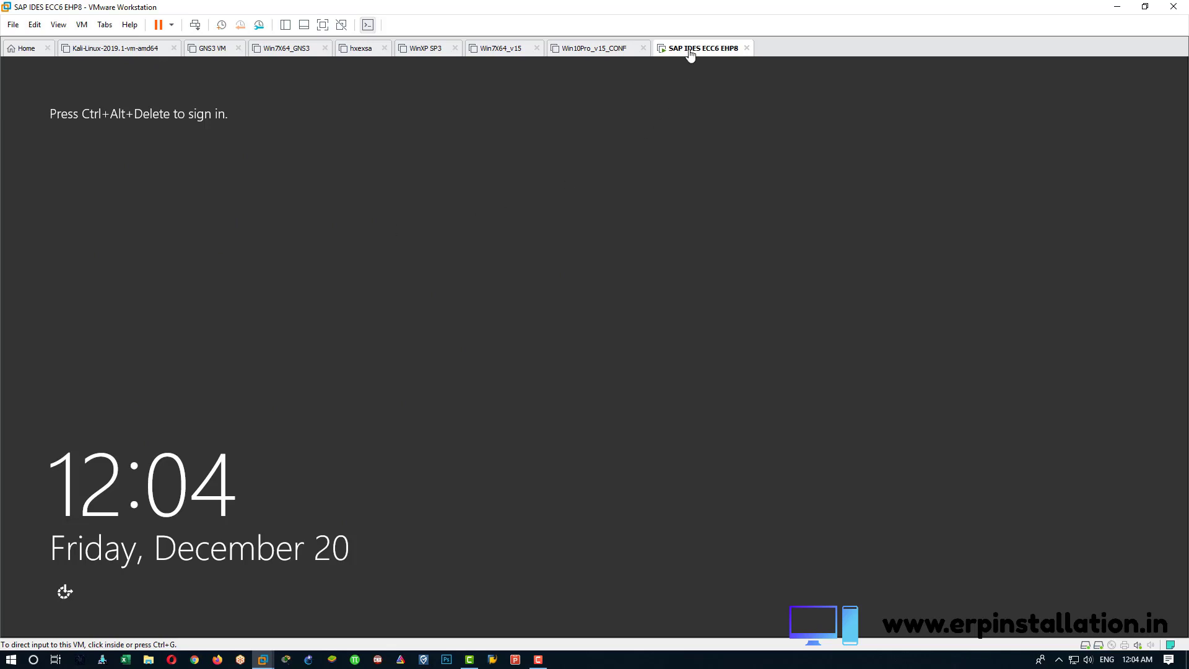
pyautogui.moveTo(696, 48)
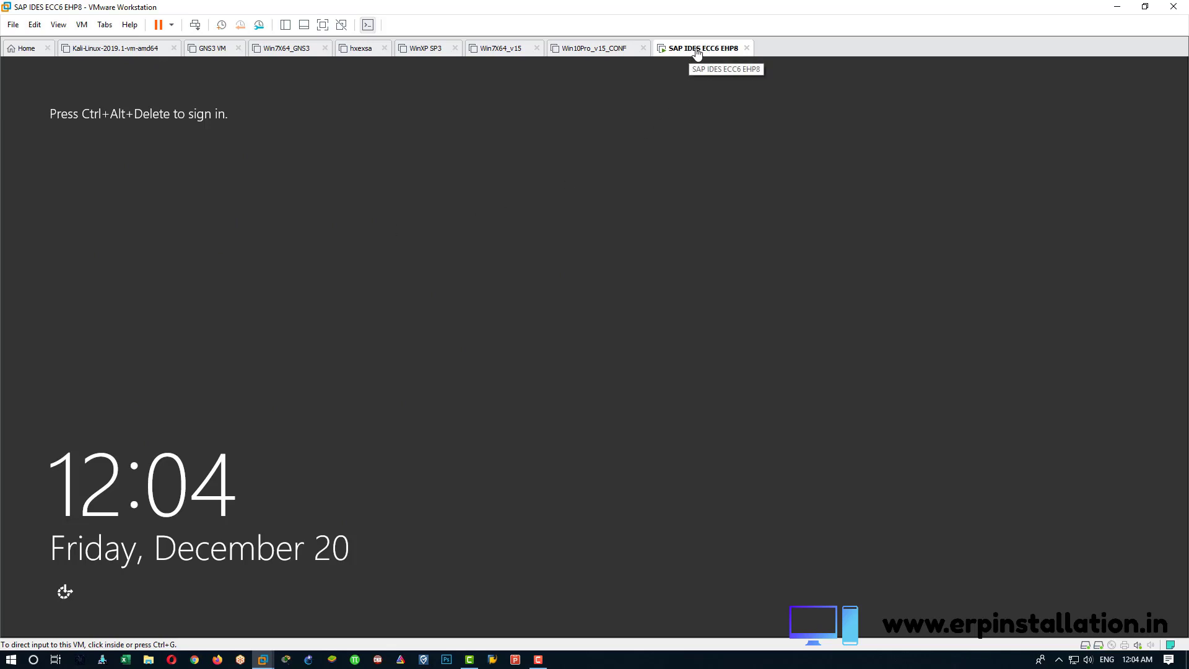
# Send Ctrl+Alt+Del to the guest and sign in with the Administrator password
pyautogui.rightClick(702, 48)
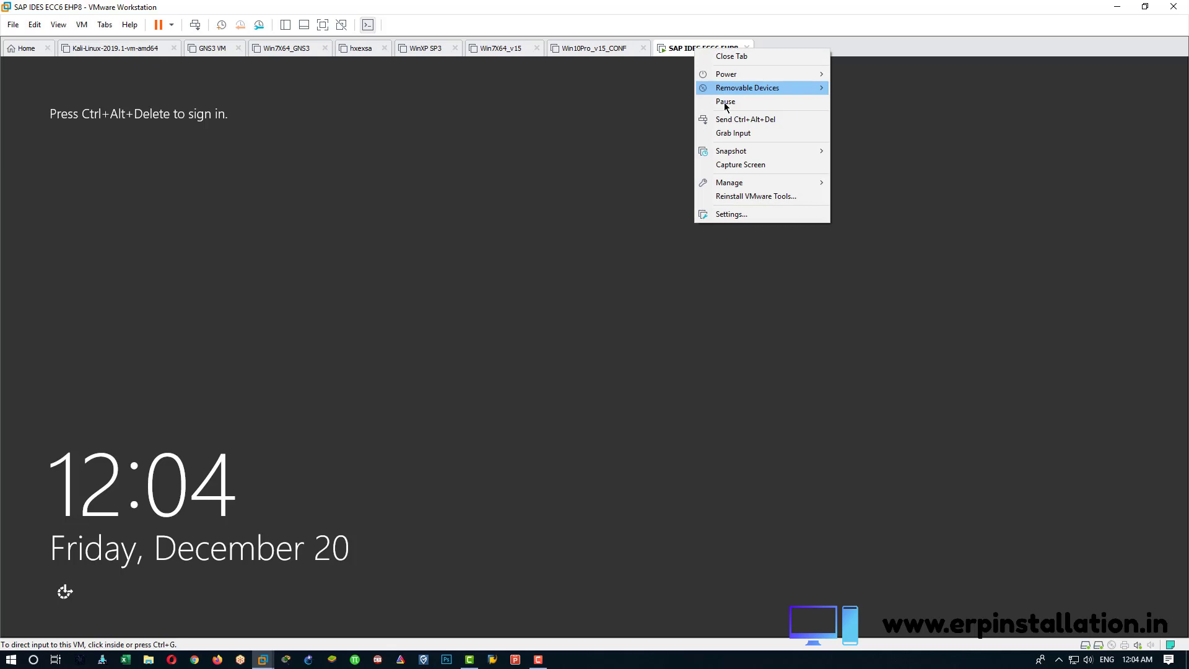
pyautogui.moveTo(742, 119)
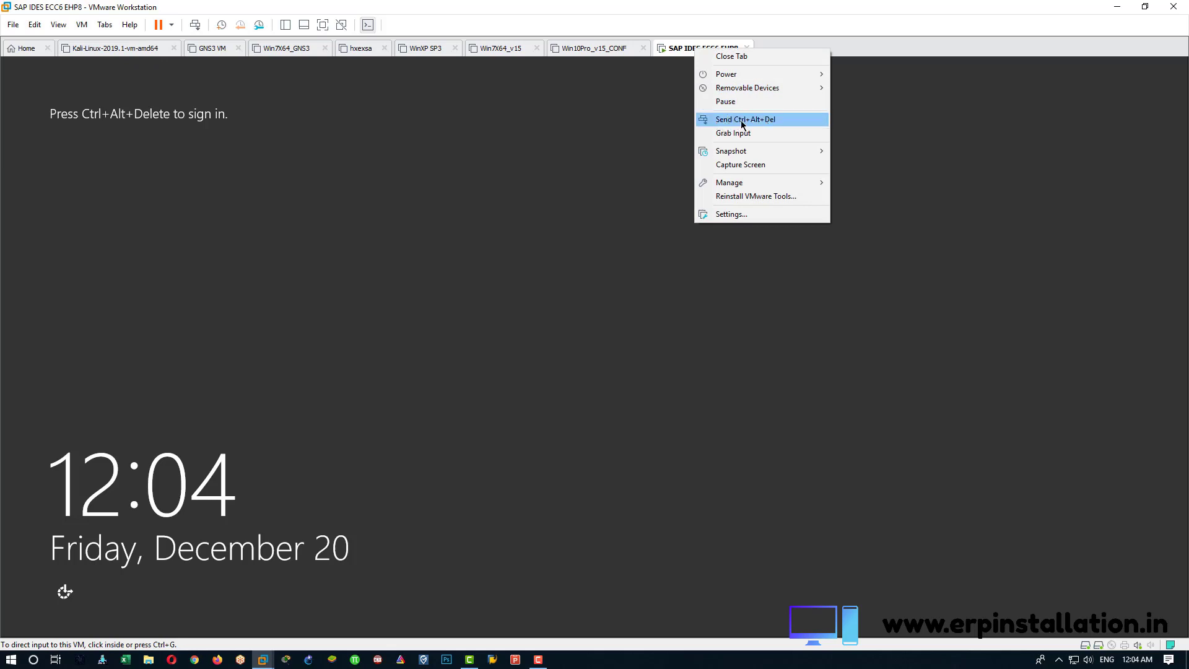
pyautogui.click(744, 119)
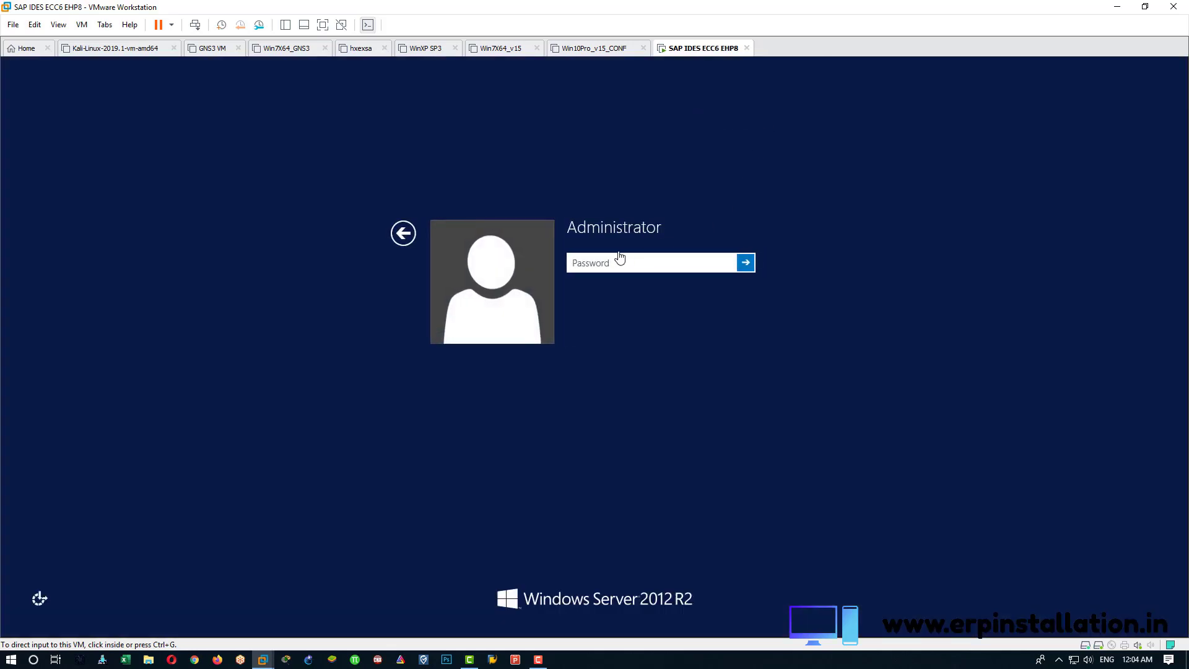
pyautogui.write('•')
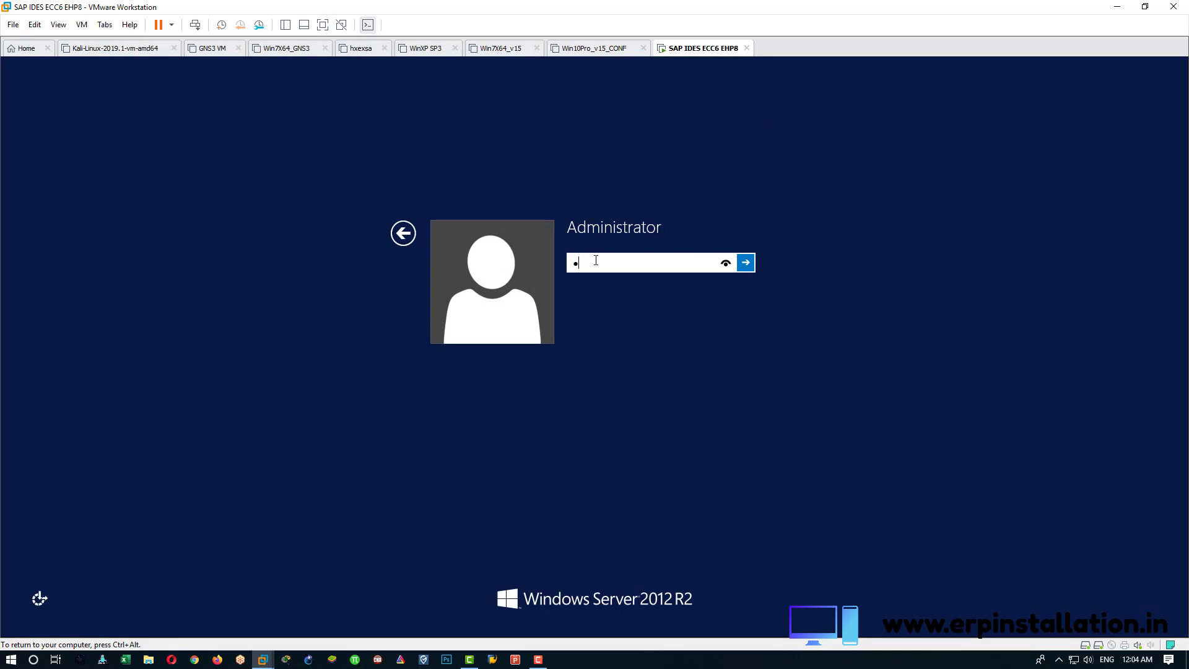
pyautogui.write('password')
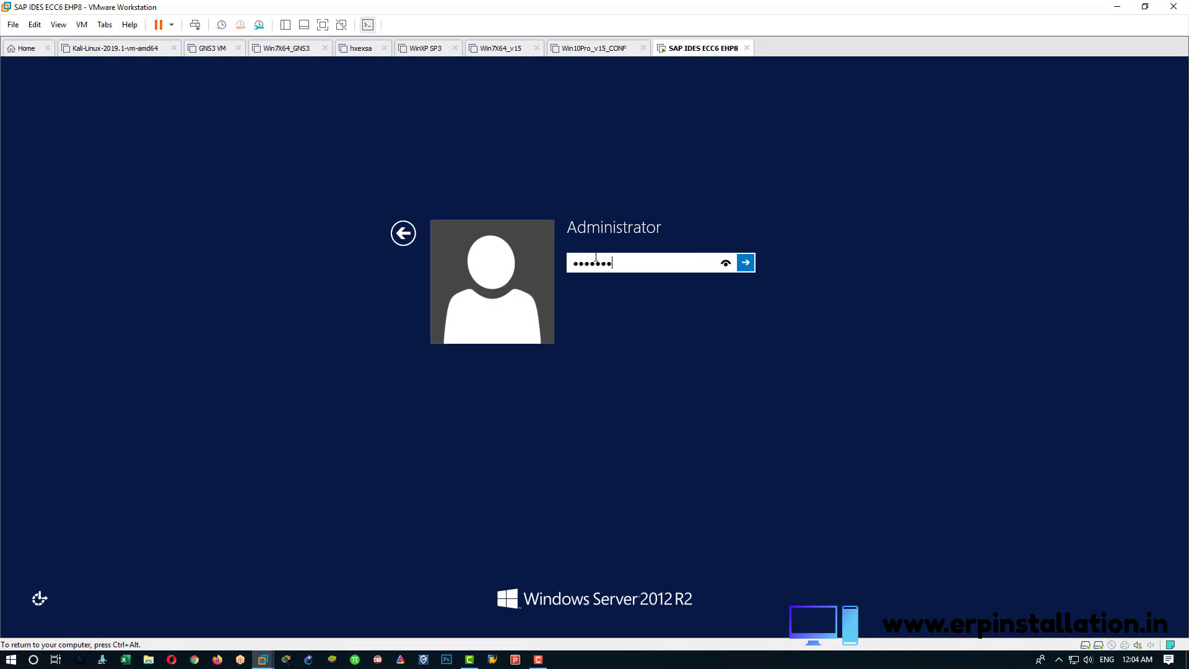
pyautogui.click(746, 261)
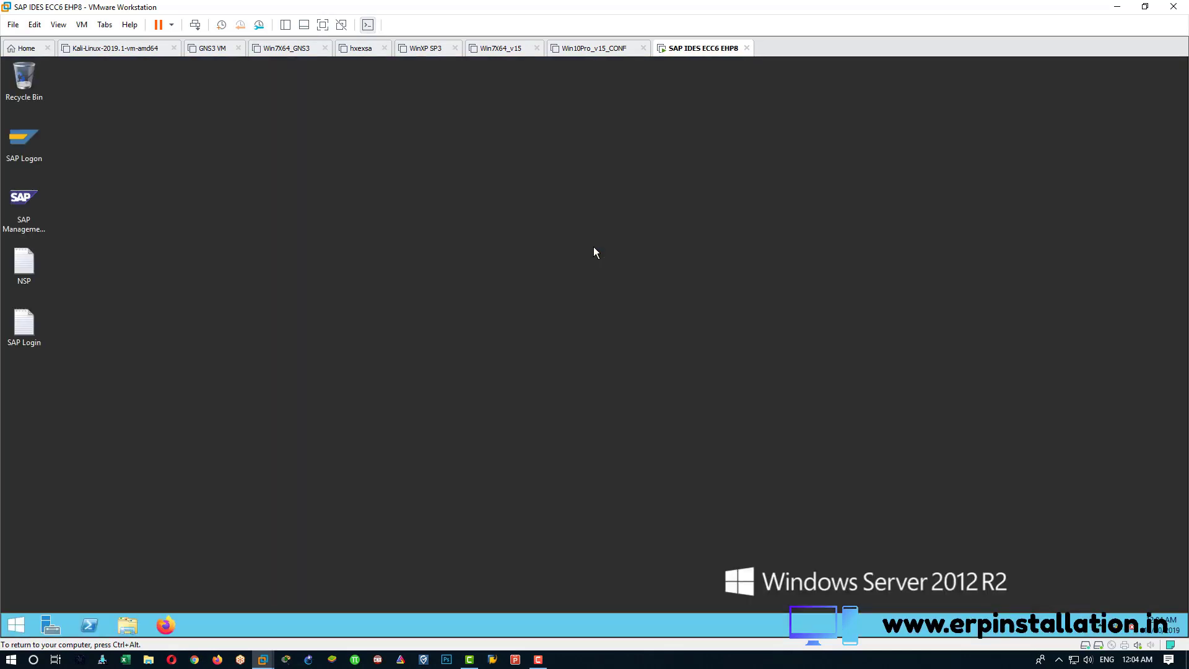
pyautogui.click(51, 625)
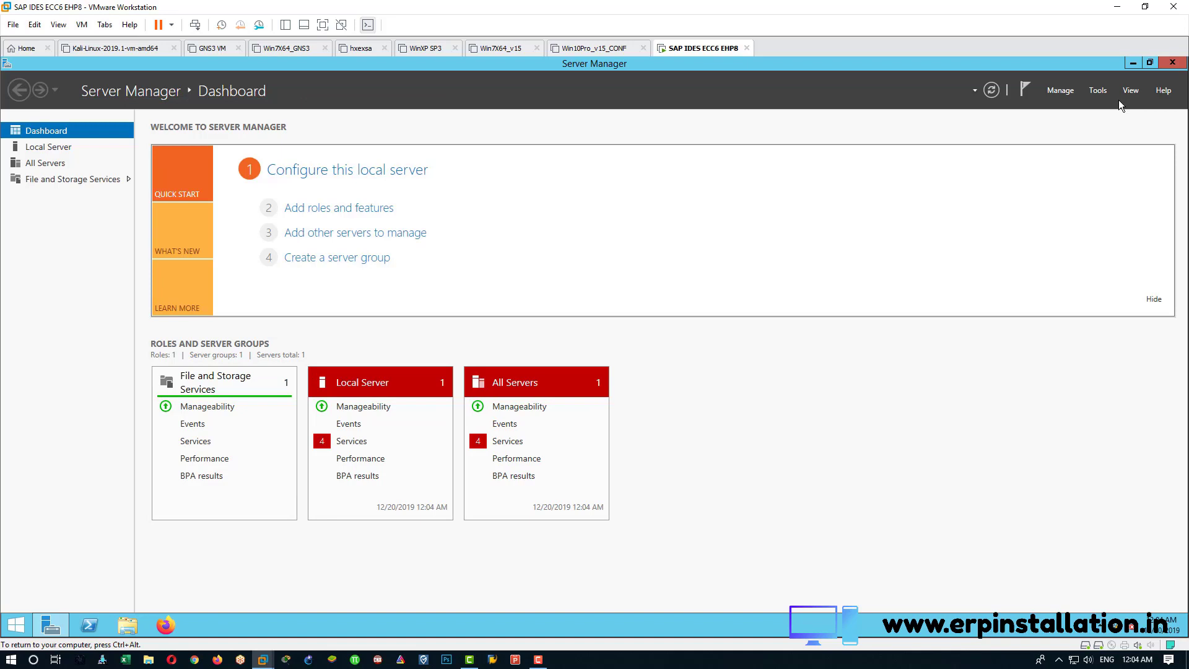
pyautogui.click(1132, 64)
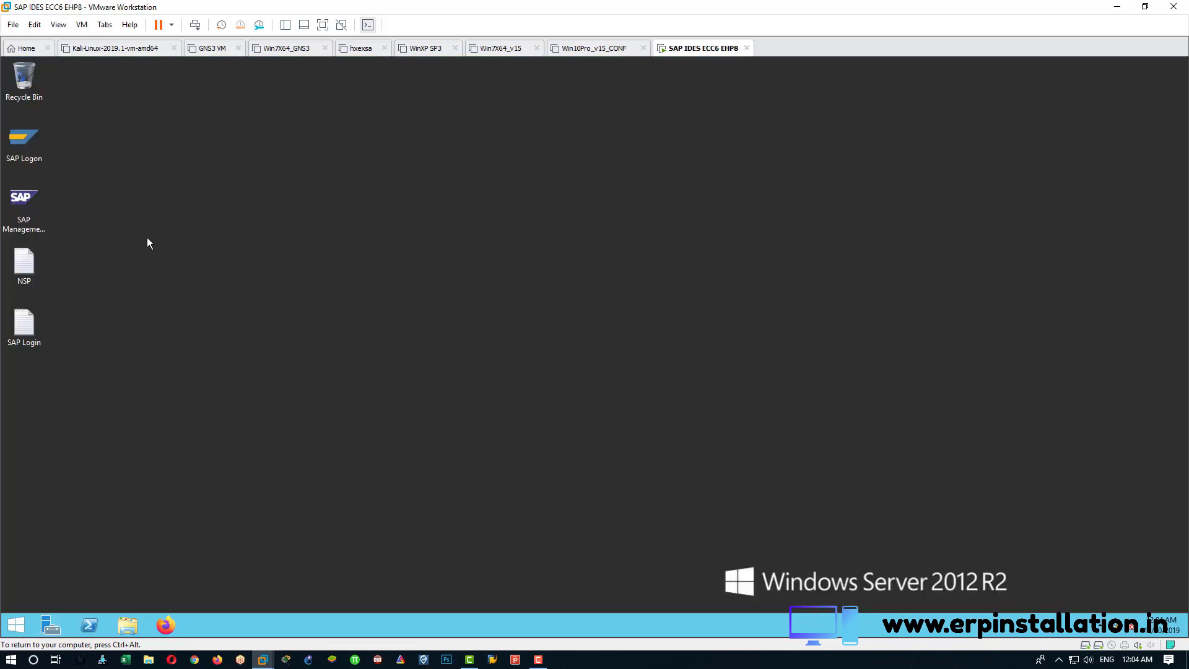
pyautogui.moveTo(24, 201)
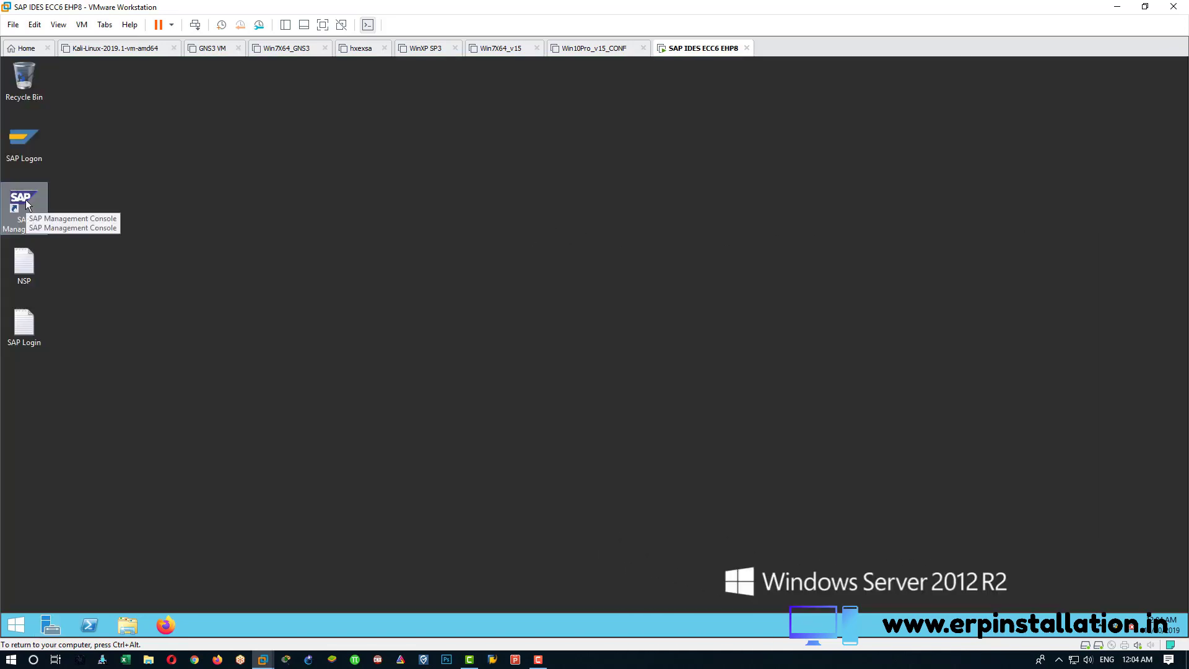
# Launch SAP Management Console, expand SAP Systems to NSP, and choose Start for all systems
pyautogui.doubleClick(24, 194)
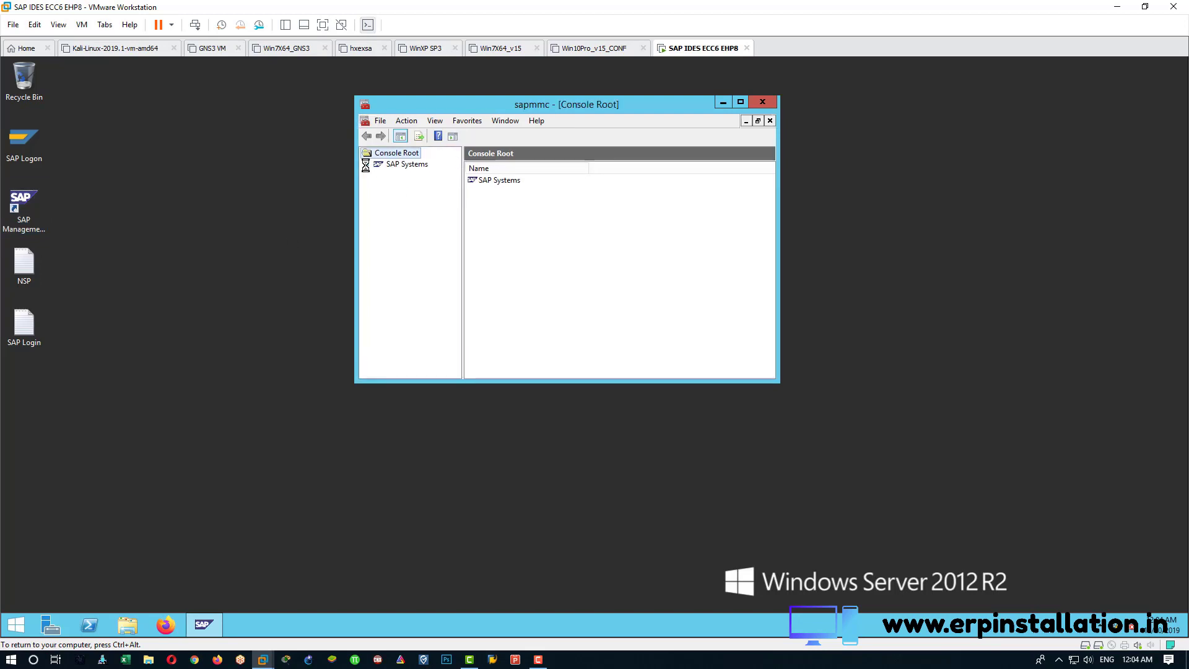
pyautogui.click(365, 164)
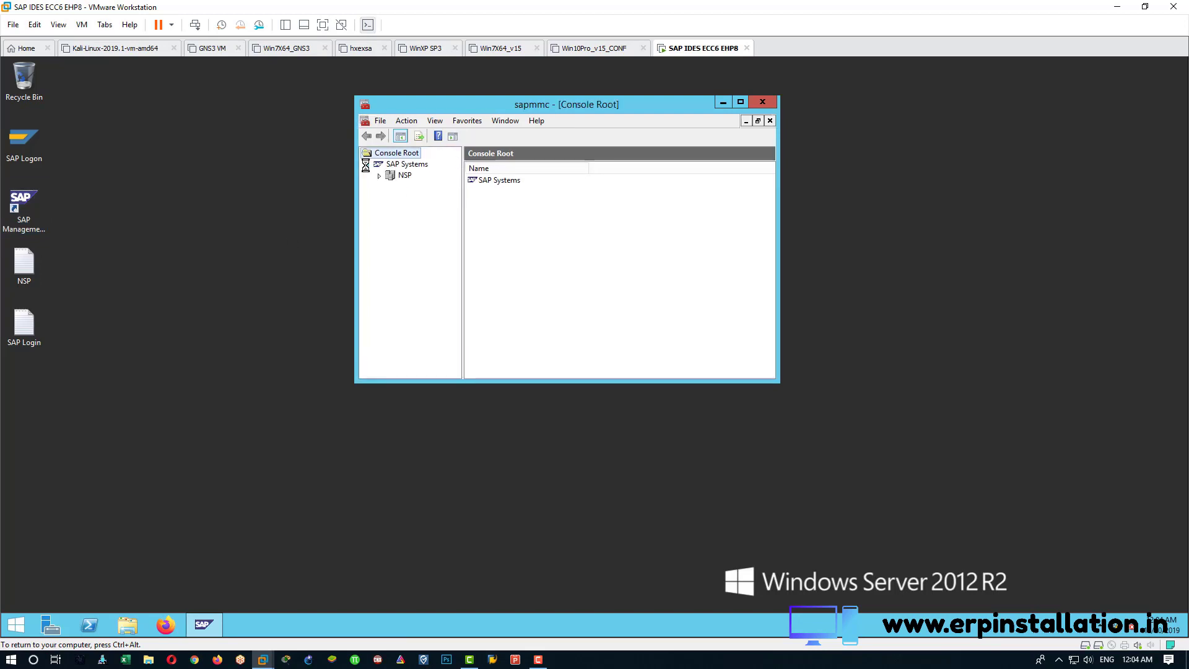
pyautogui.click(407, 164)
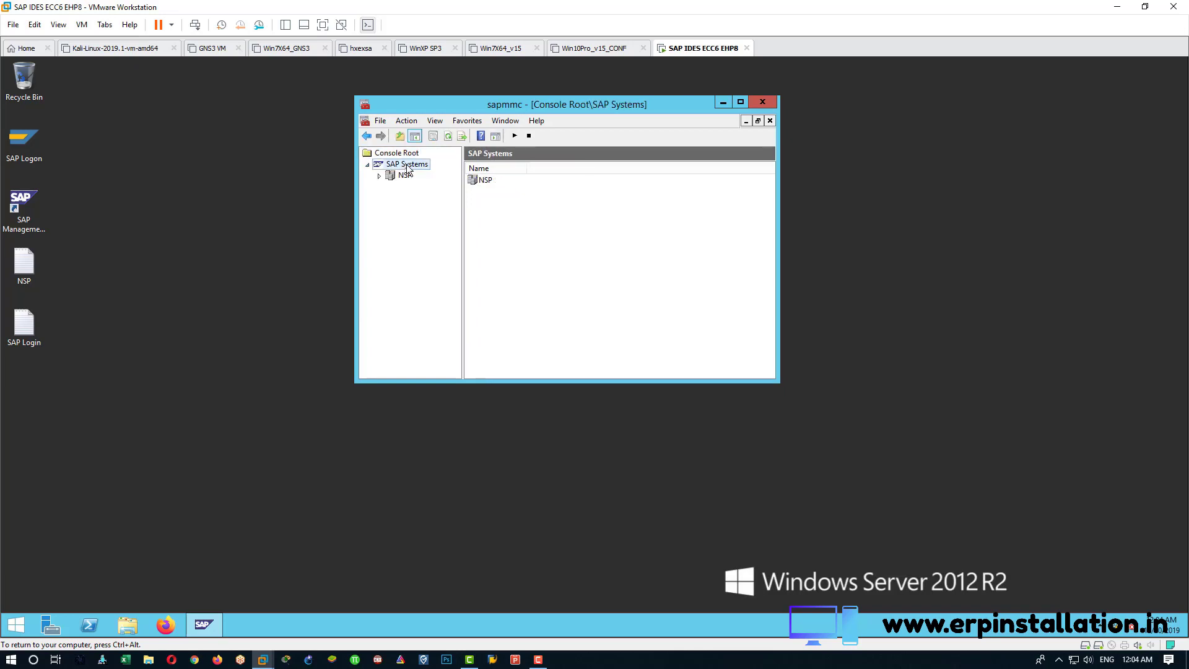
pyautogui.rightClick(408, 164)
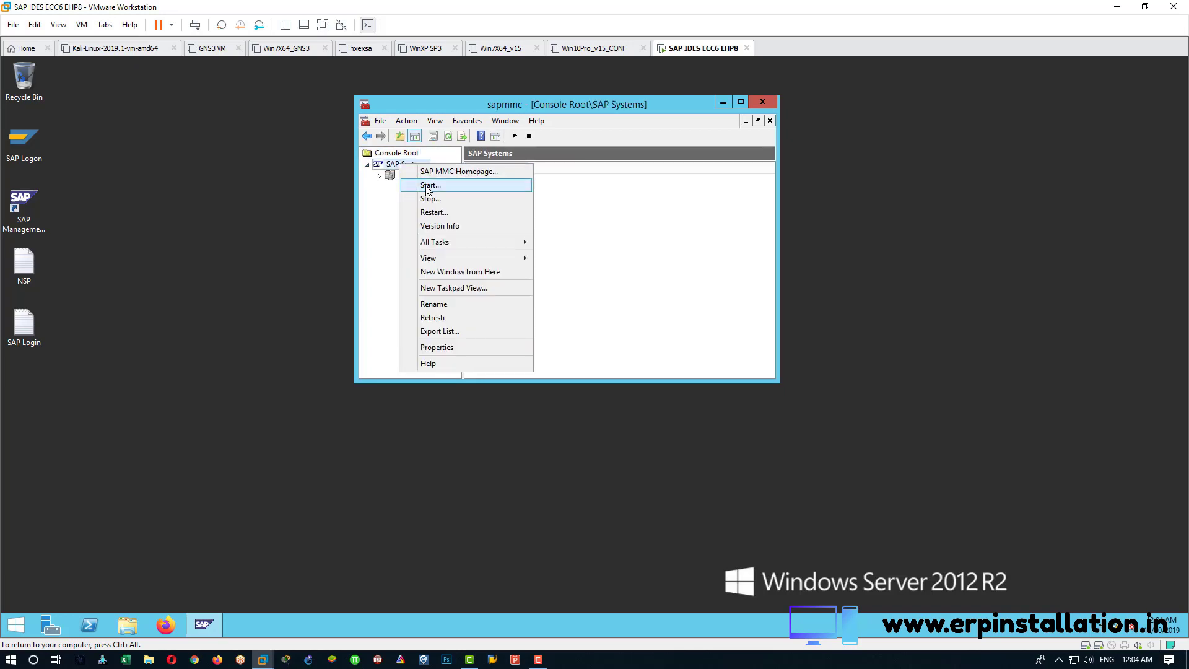
pyautogui.click(431, 186)
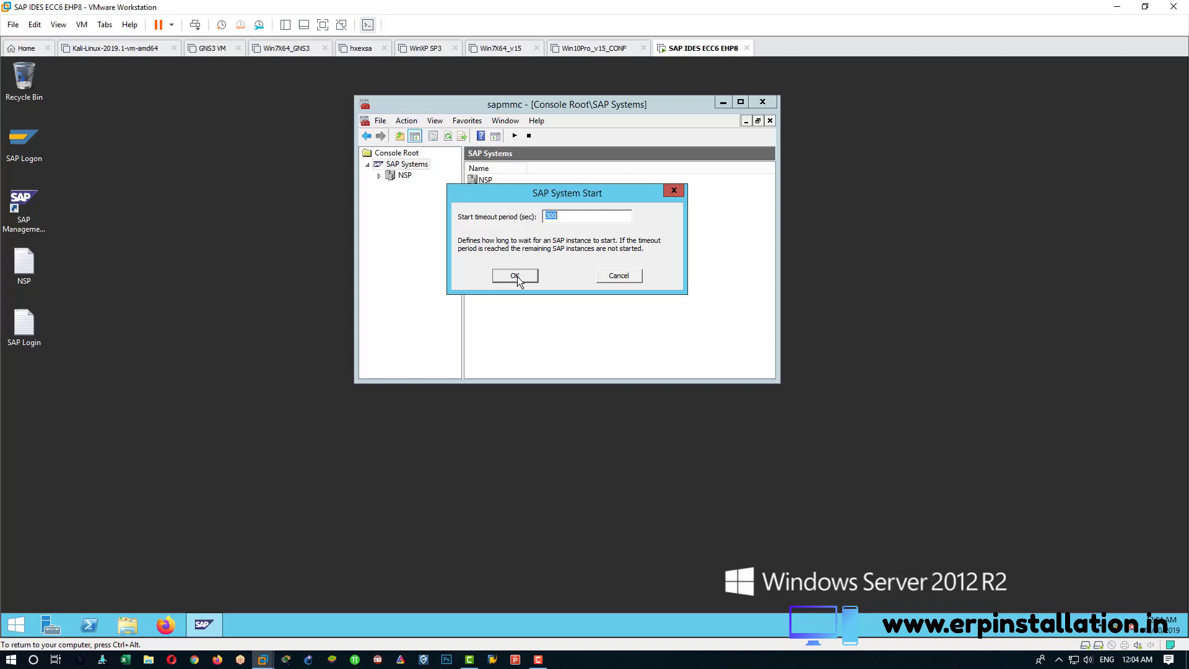
# Confirm the SAP System Start and authenticate with the OS user password
pyautogui.click(514, 276)
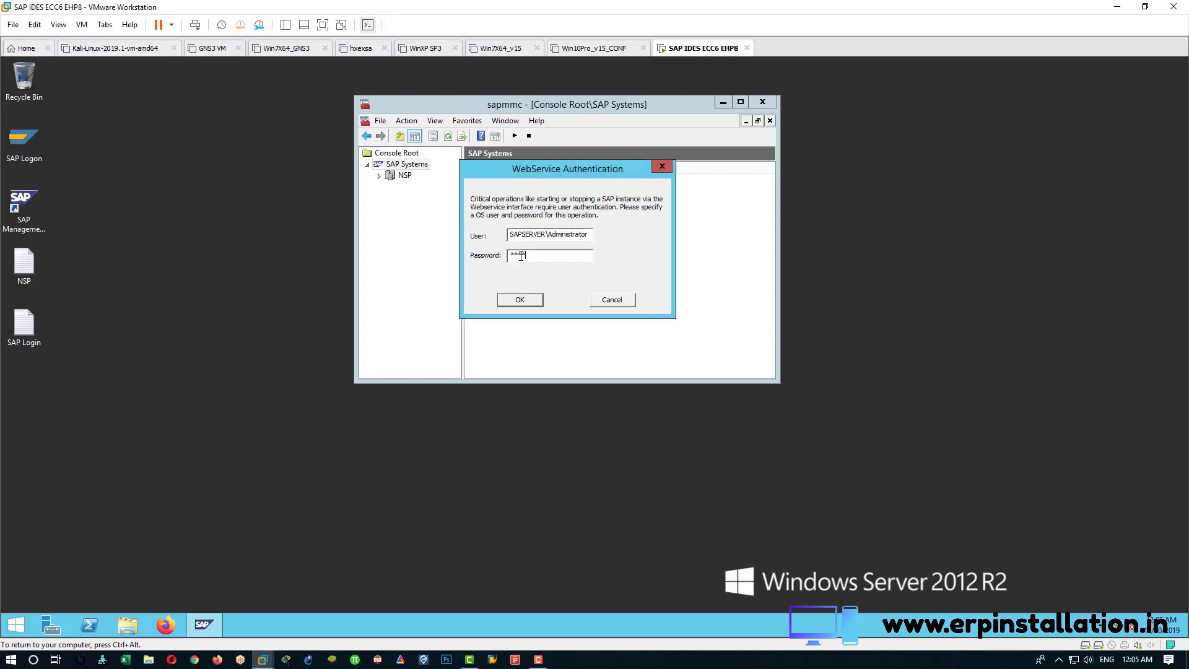
pyautogui.click(520, 300)
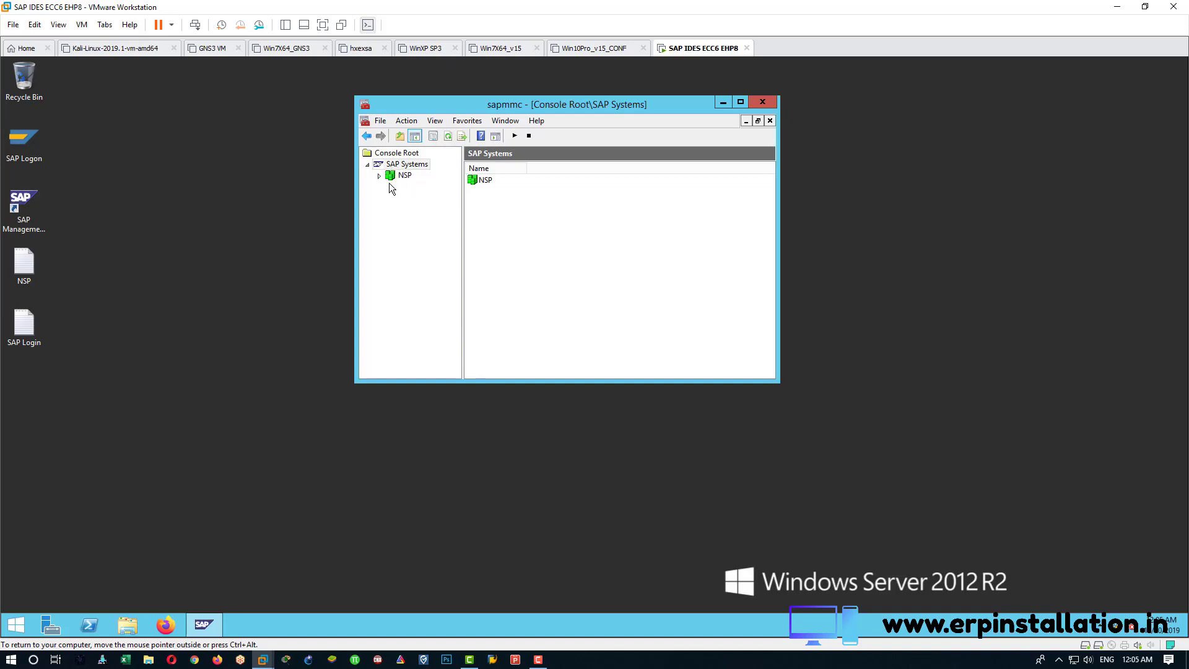
pyautogui.moveTo(402, 189)
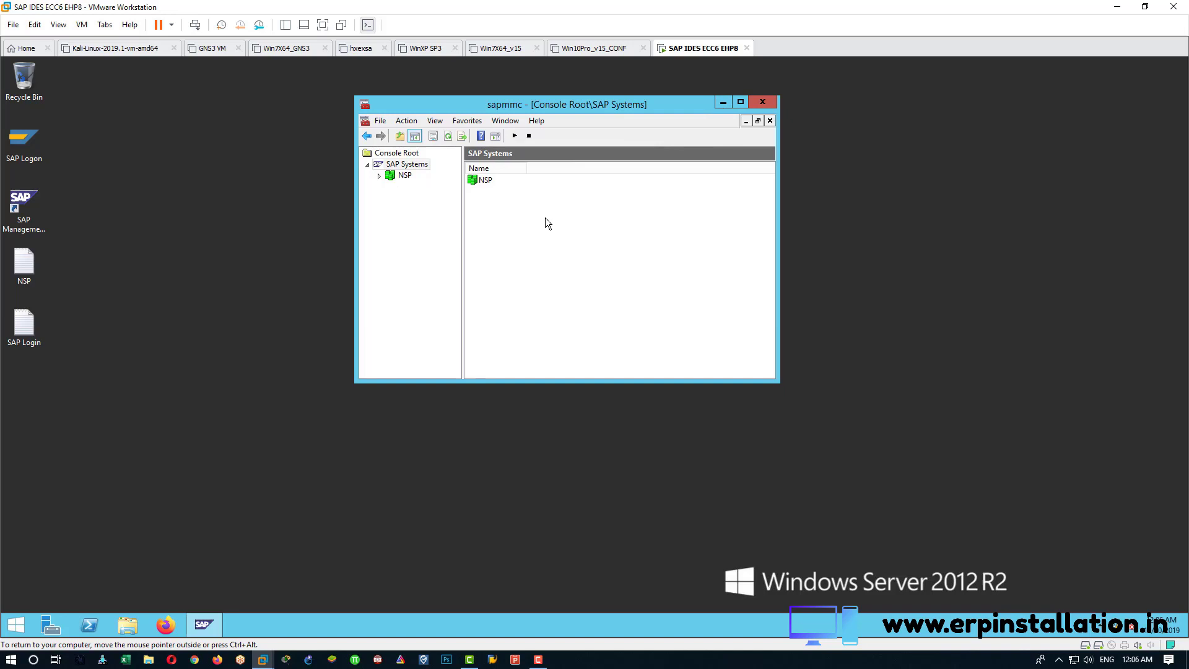
pyautogui.moveTo(541, 219)
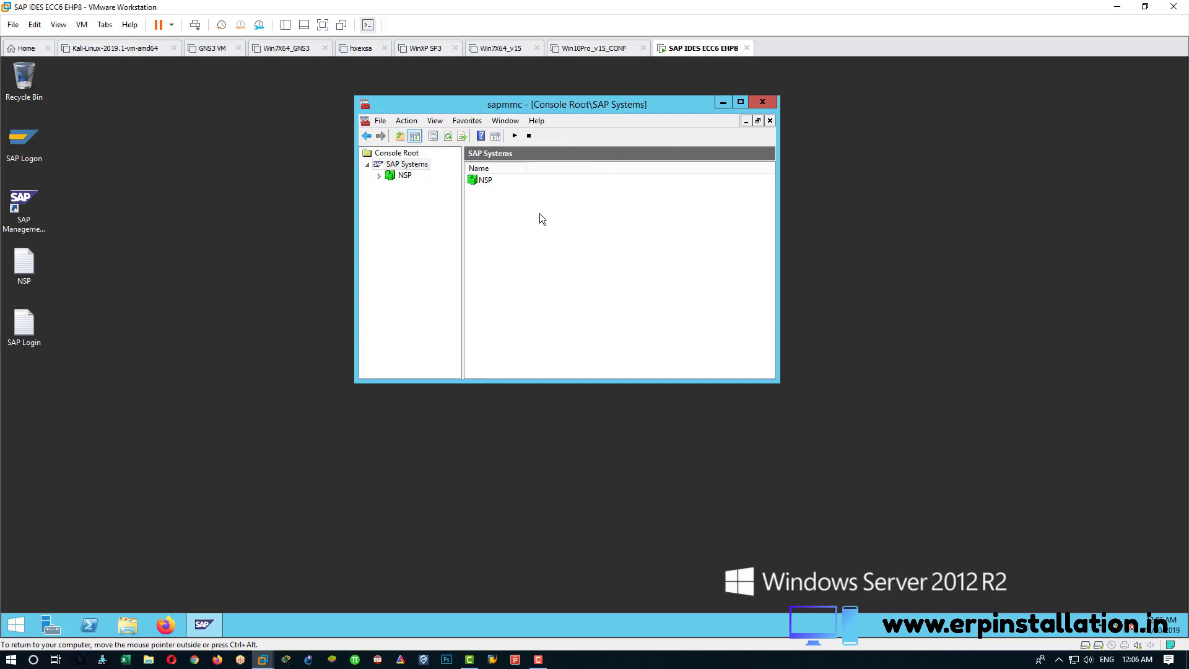
pyautogui.moveTo(24, 144)
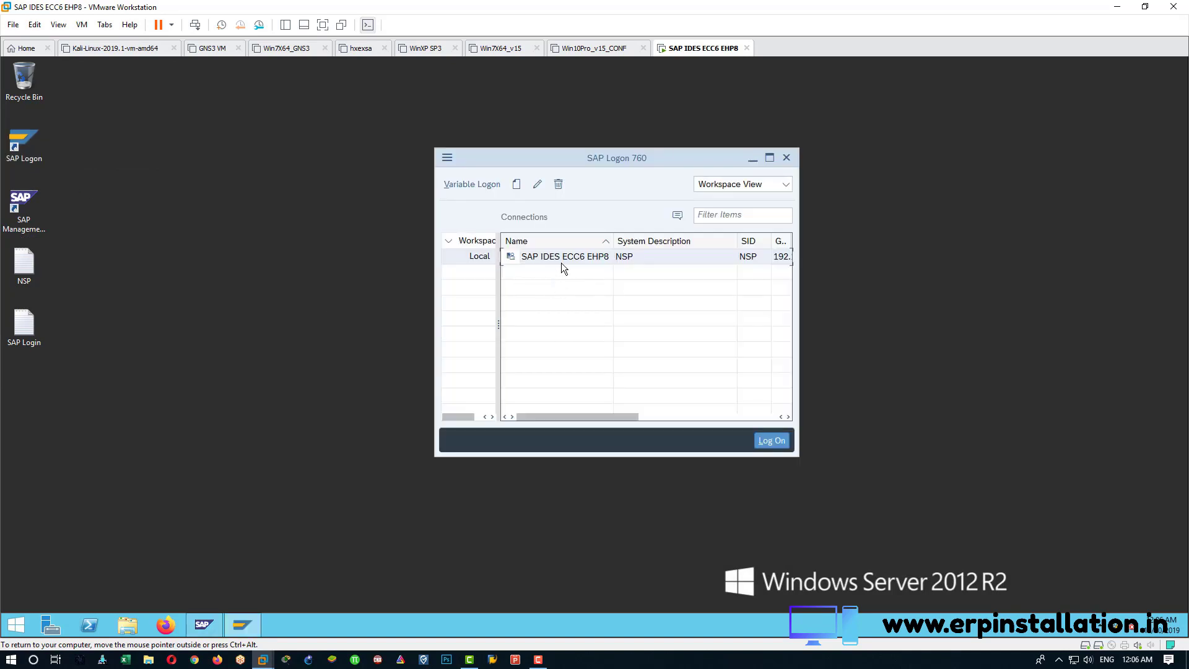
pyautogui.moveTo(558, 262)
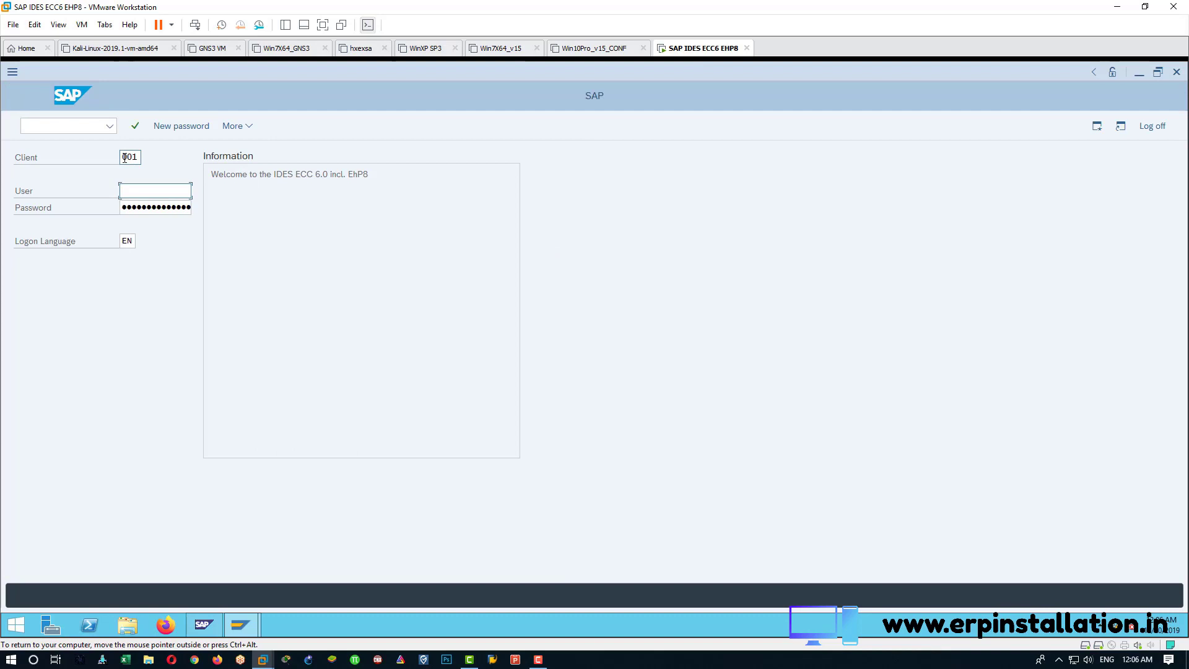
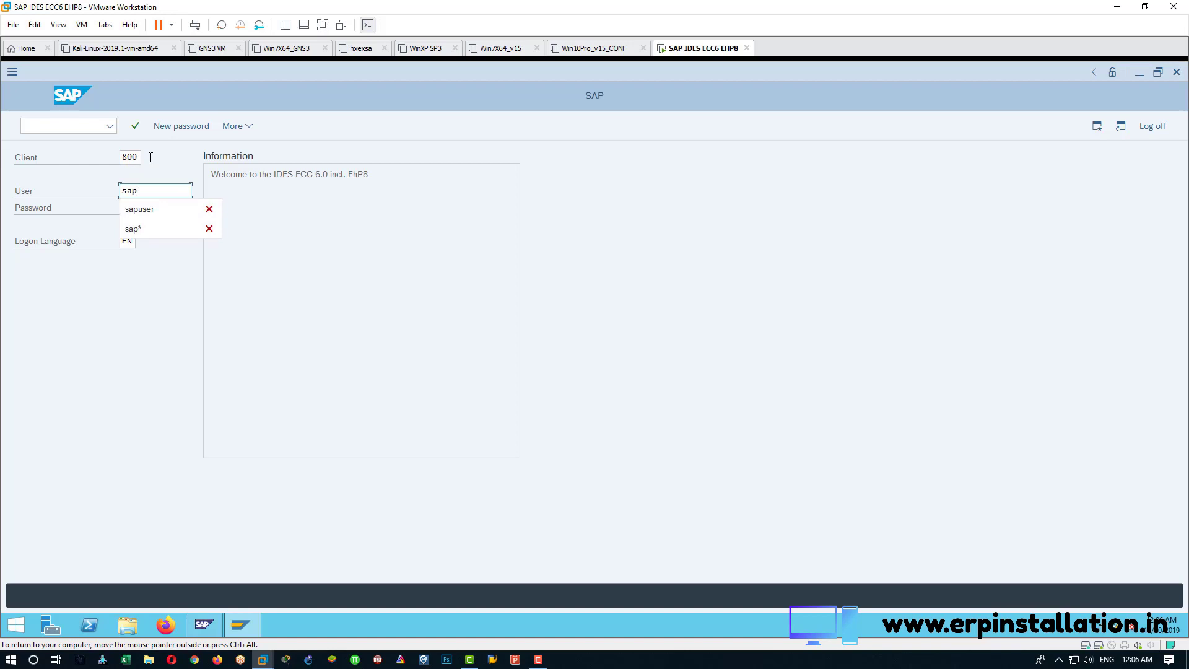
# Enter client 800, pick user sapuser, and fill in the password
pyautogui.click(139, 208)
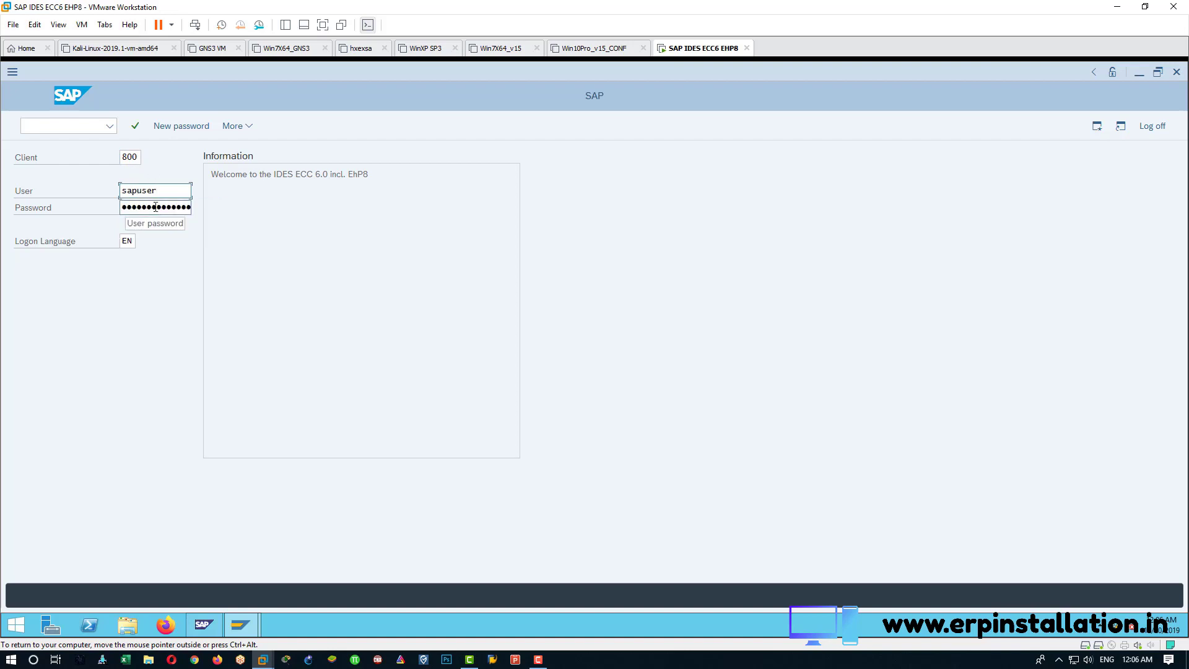
pyautogui.click(155, 207)
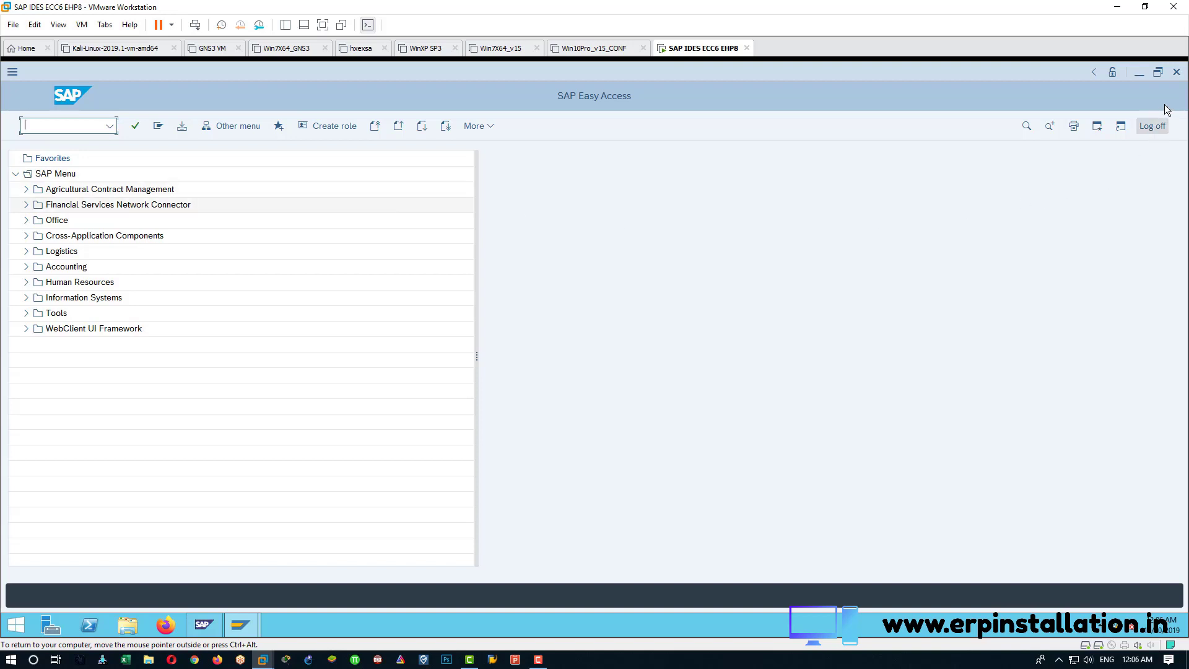
pyautogui.moveTo(1152, 126)
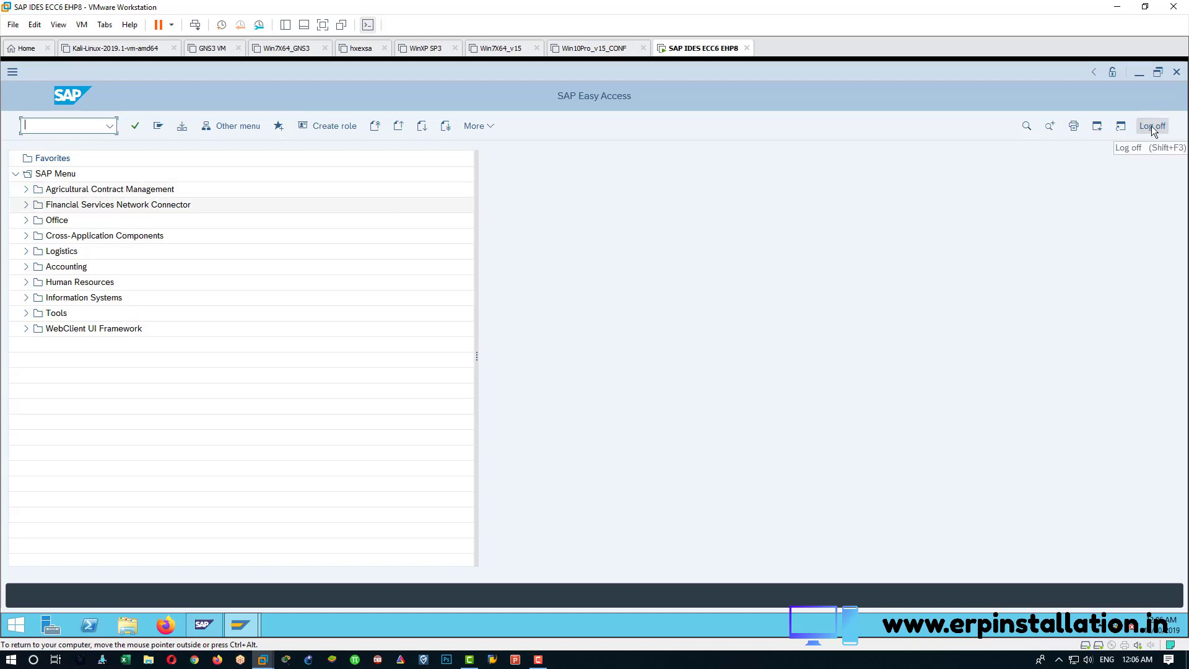
# Log off from the SAP system and exit SAP GUI
pyautogui.click(1152, 126)
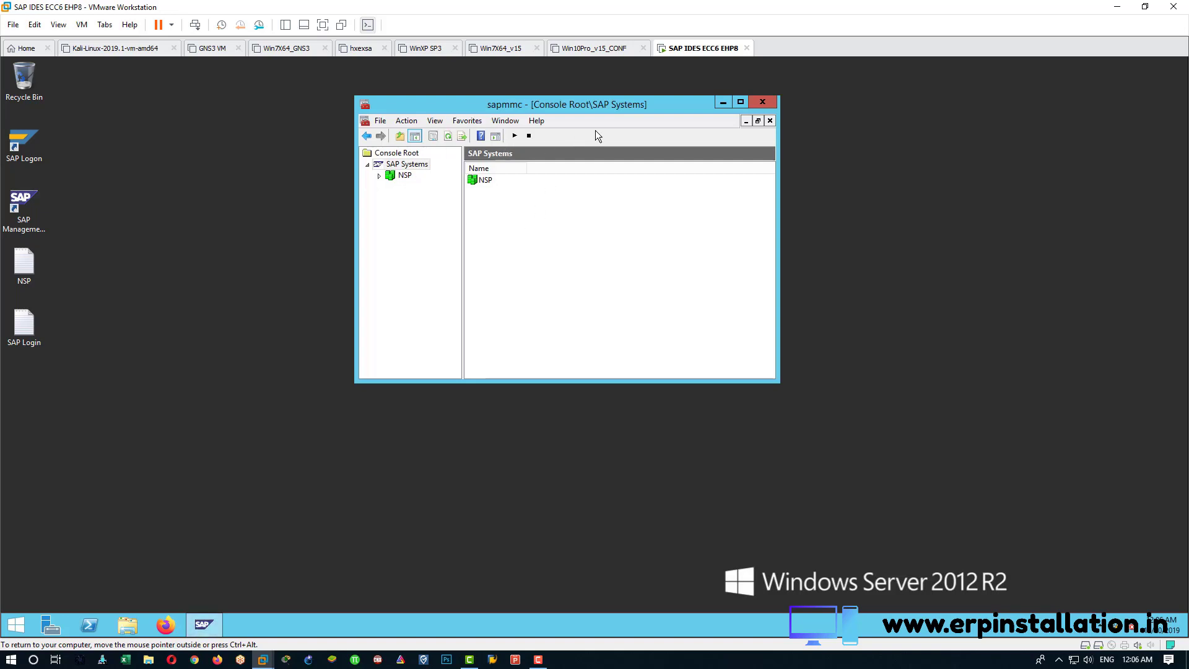
# Stop all SAP systems from the SAP Systems node with a Hard (SIGINT) shutdown
pyautogui.click(408, 163)
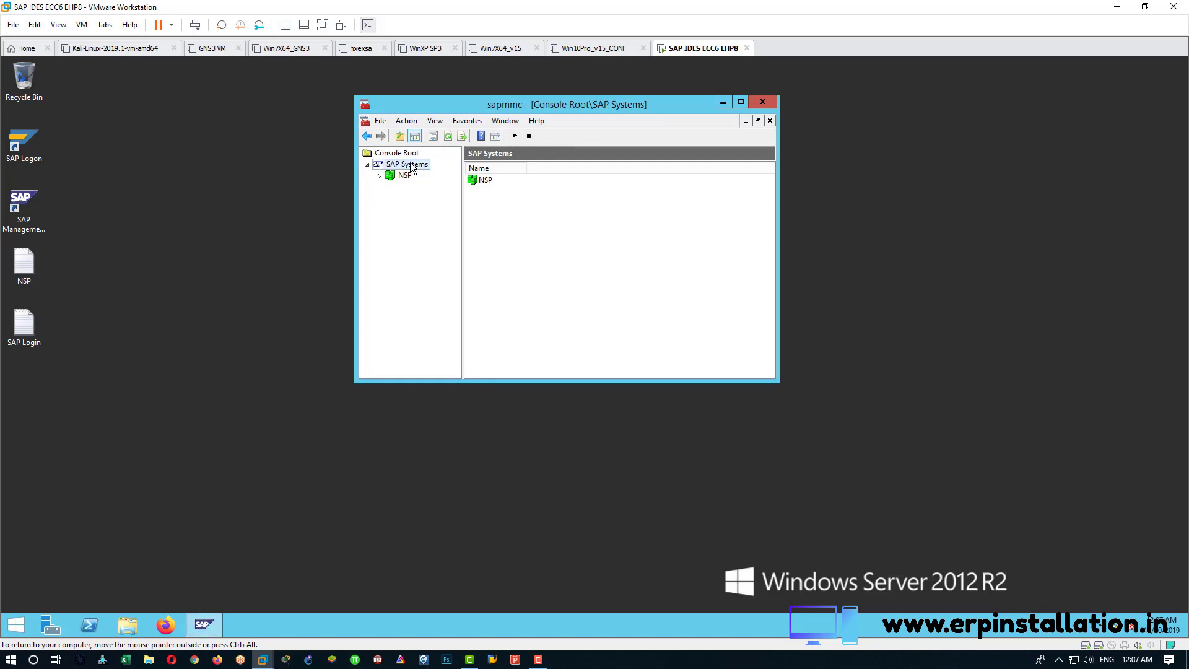
pyautogui.rightClick(406, 165)
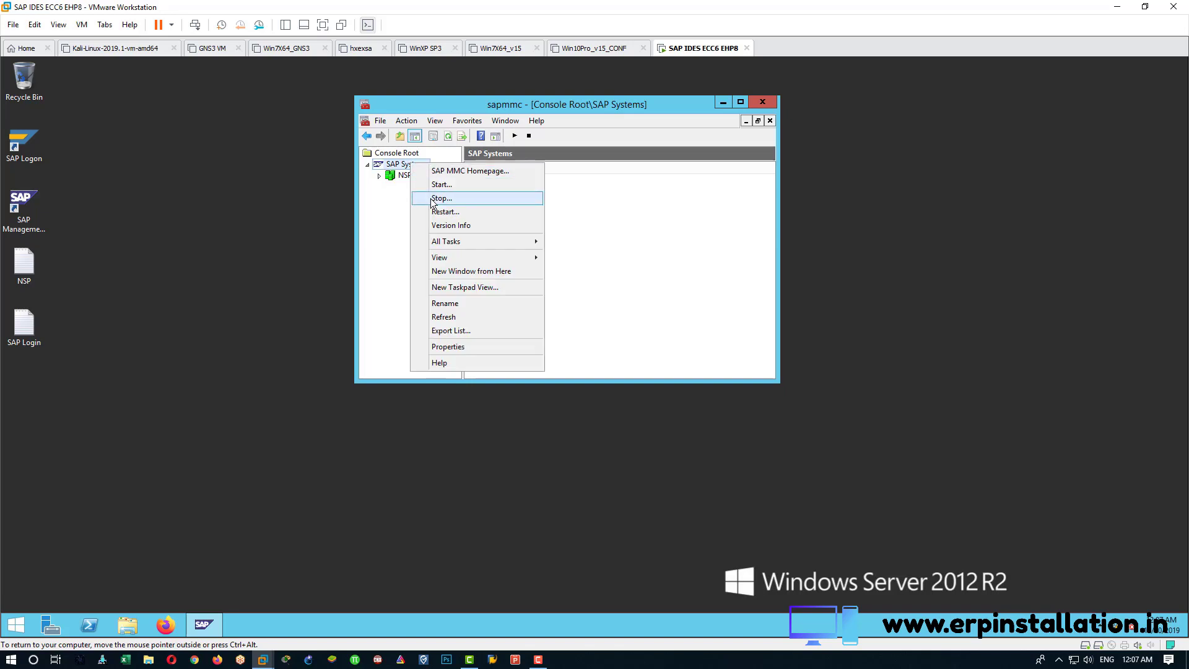
pyautogui.click(441, 198)
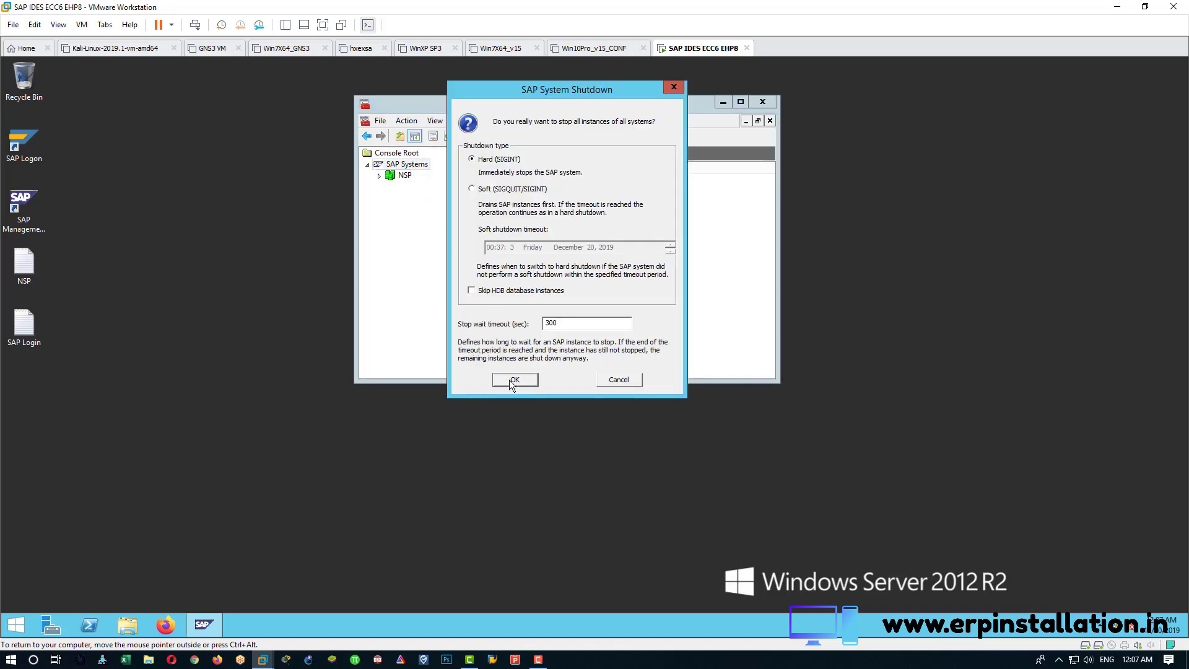
pyautogui.click(514, 379)
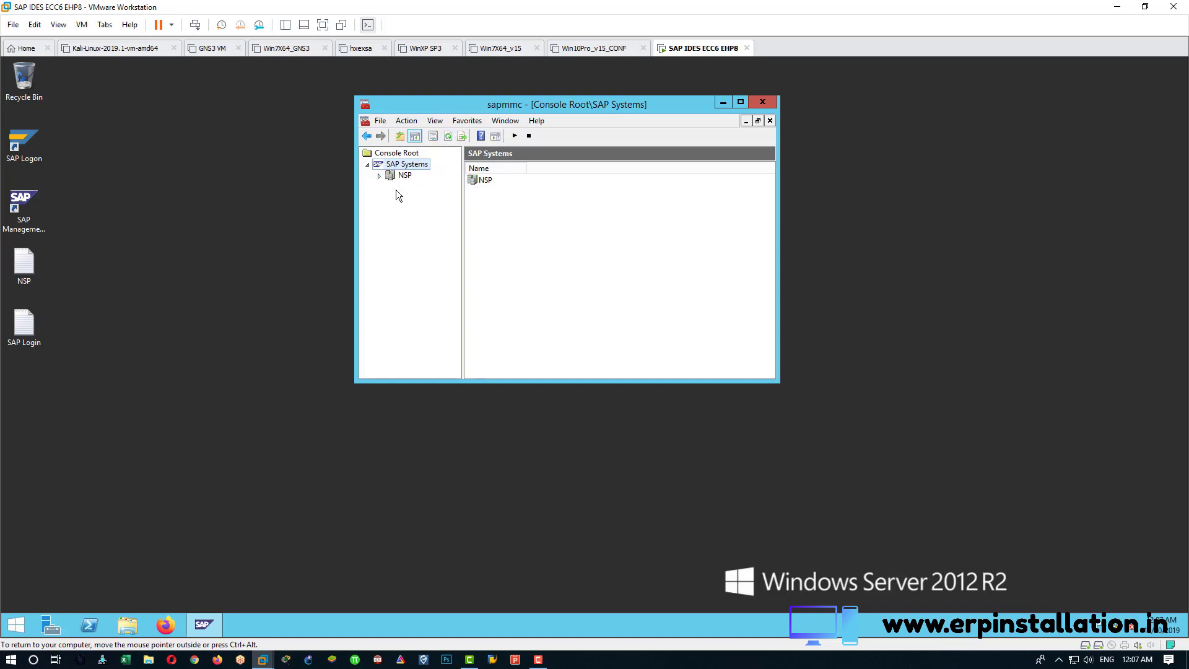
pyautogui.moveTo(453, 158)
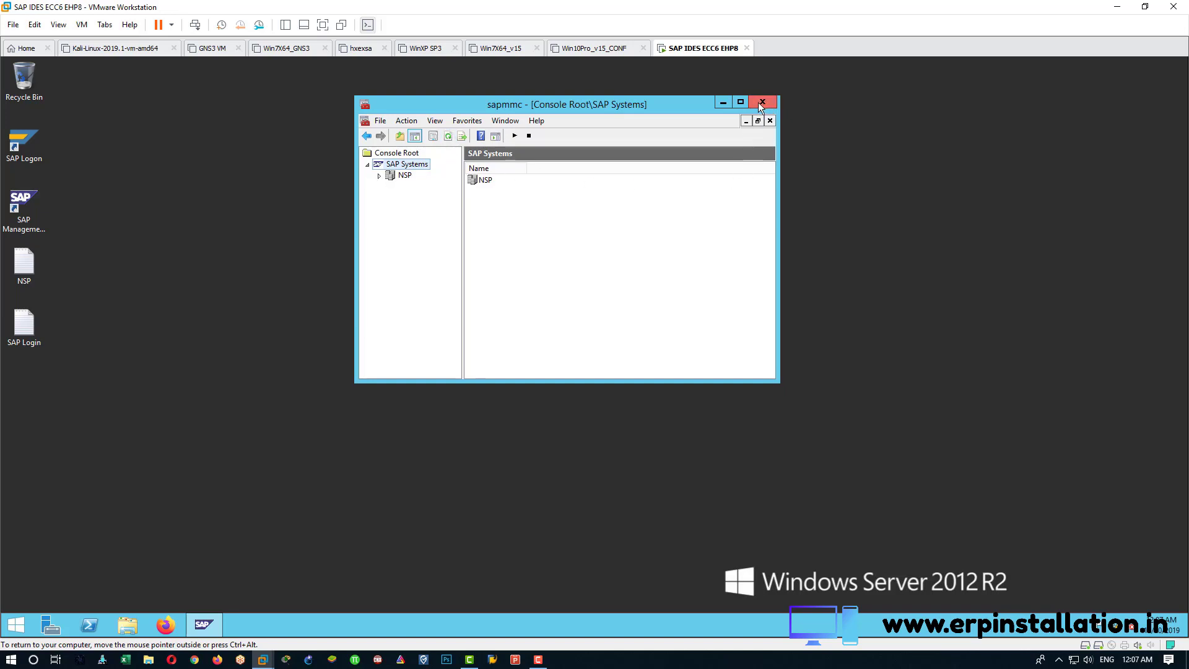
# Close SAP MMC without saving settings and open the Windows power options
pyautogui.click(761, 102)
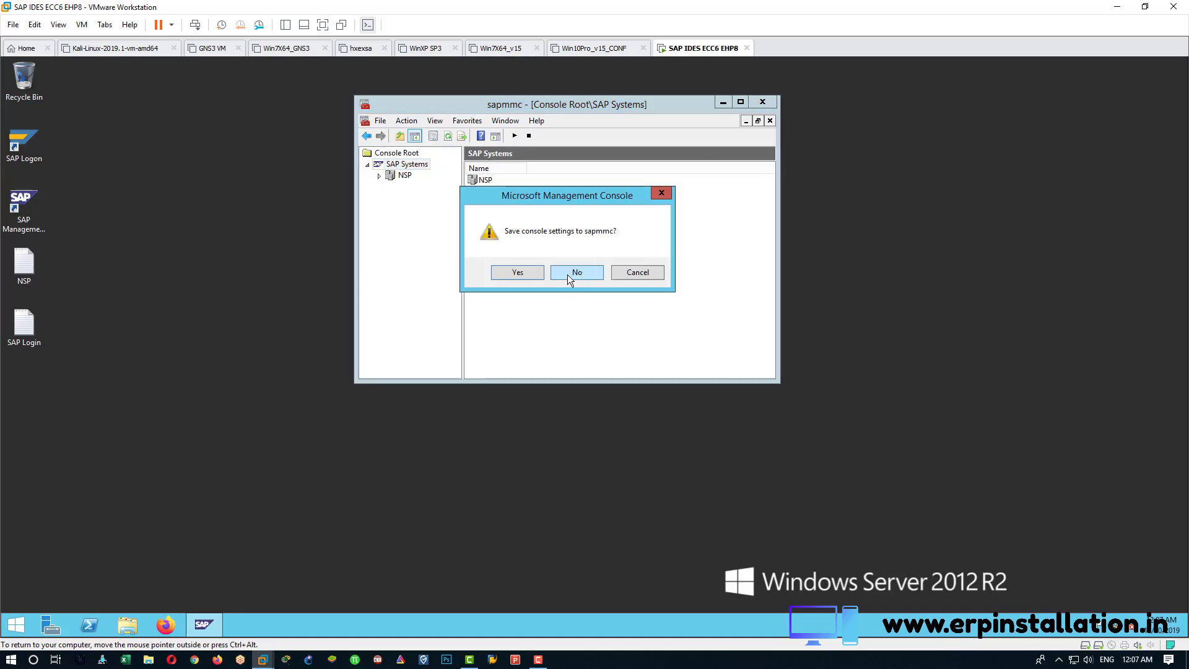
pyautogui.click(575, 272)
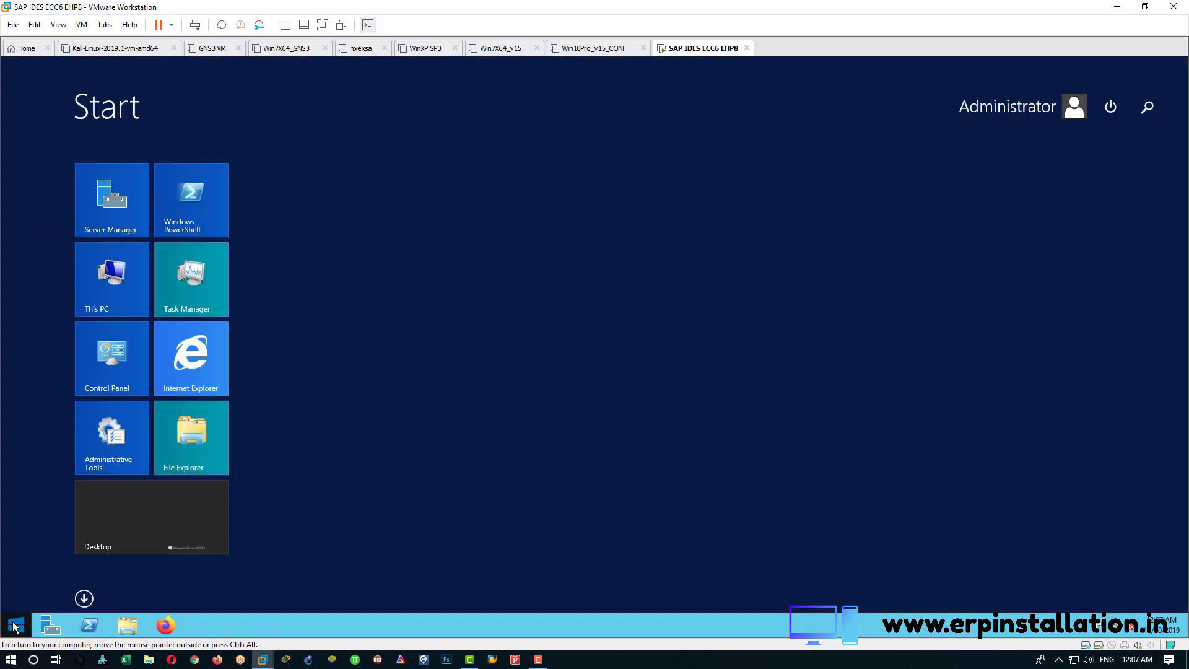
pyautogui.click(1111, 105)
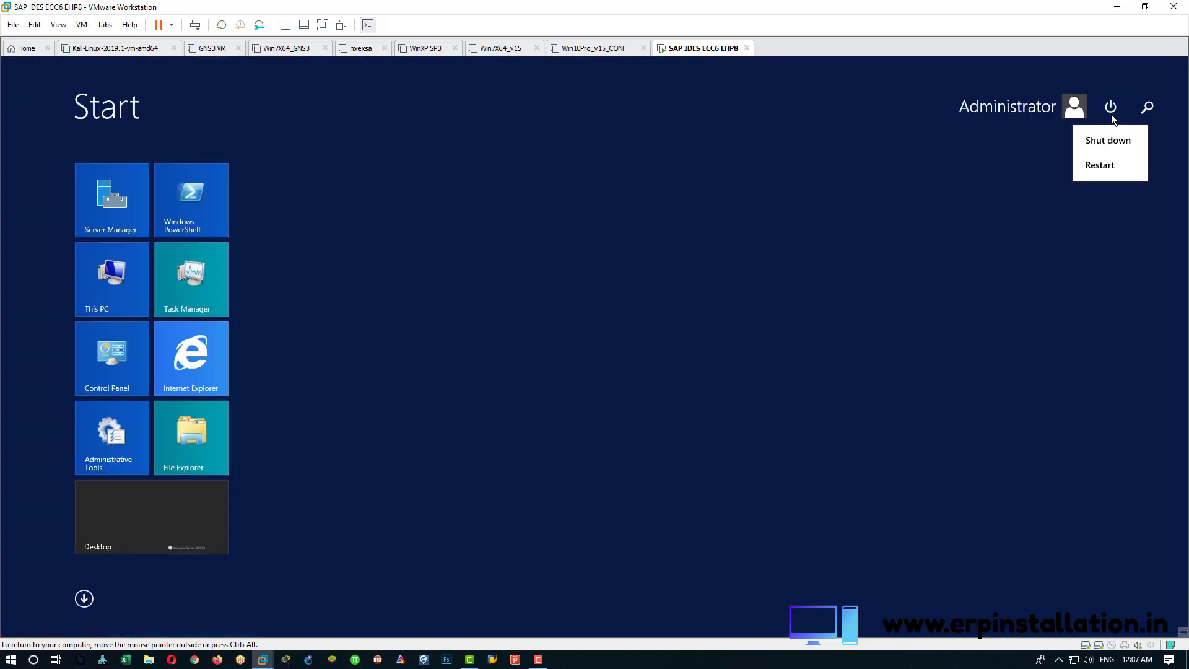
pyautogui.click(1107, 141)
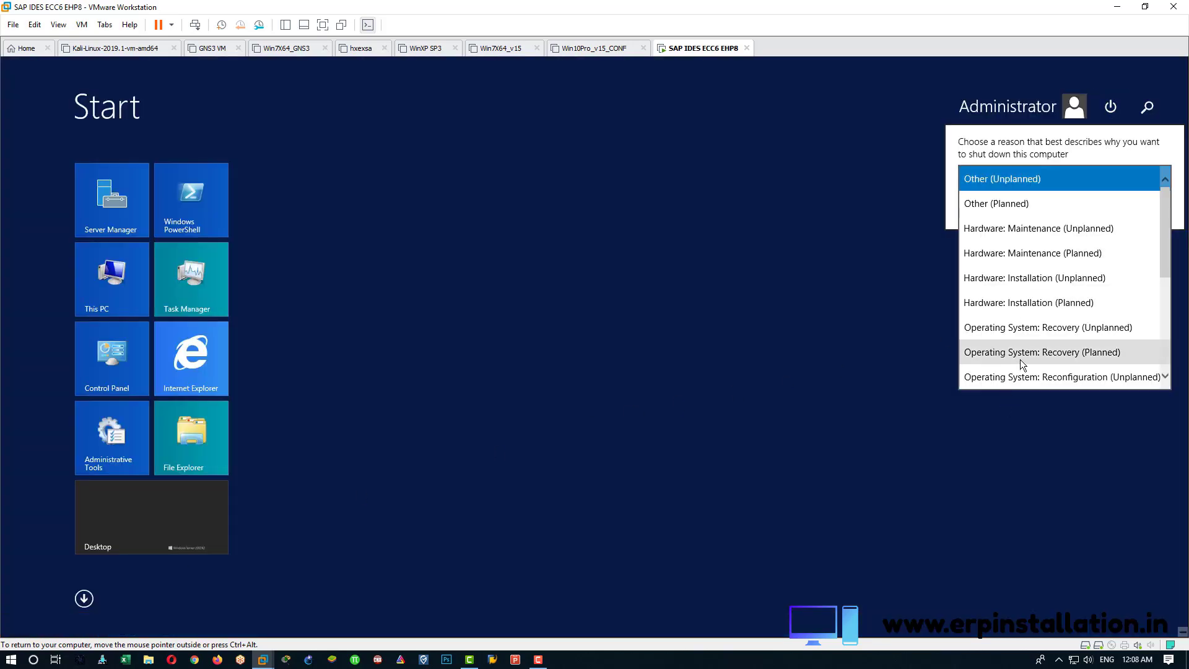